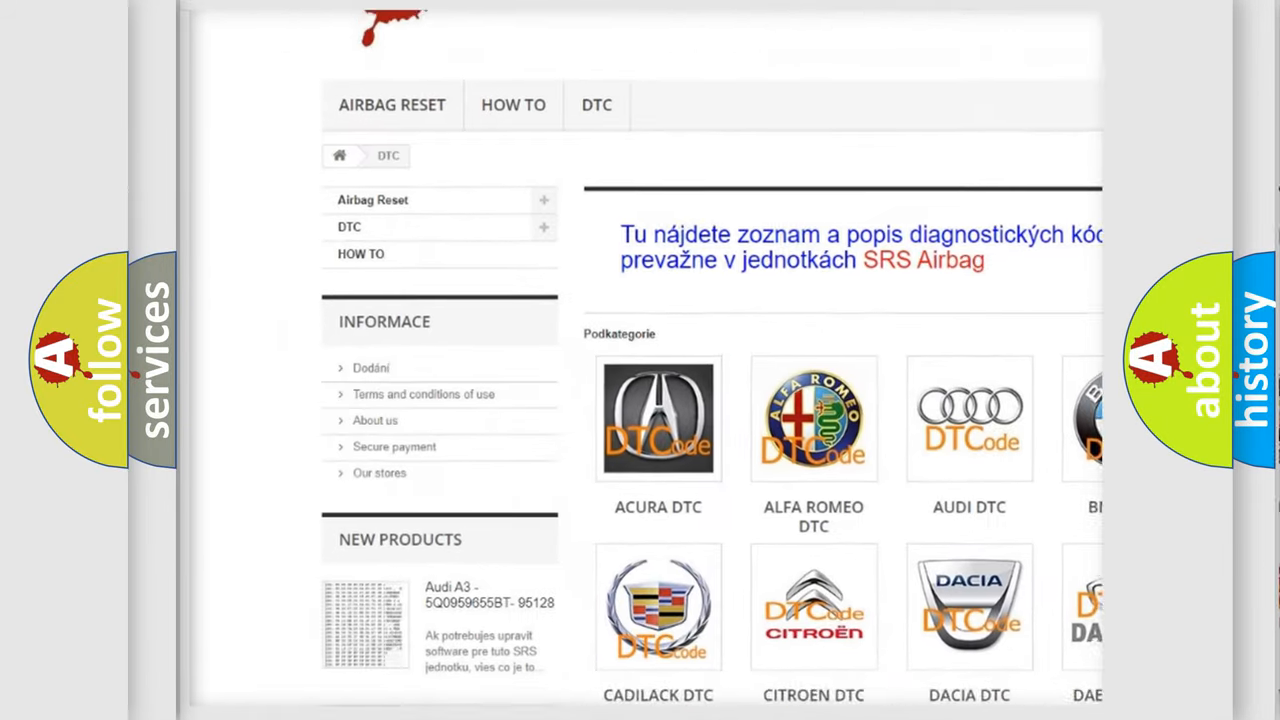
Scroll the DTC brand catalogue down to the SATURN DTC tile and select it.
scroll(down, 3)
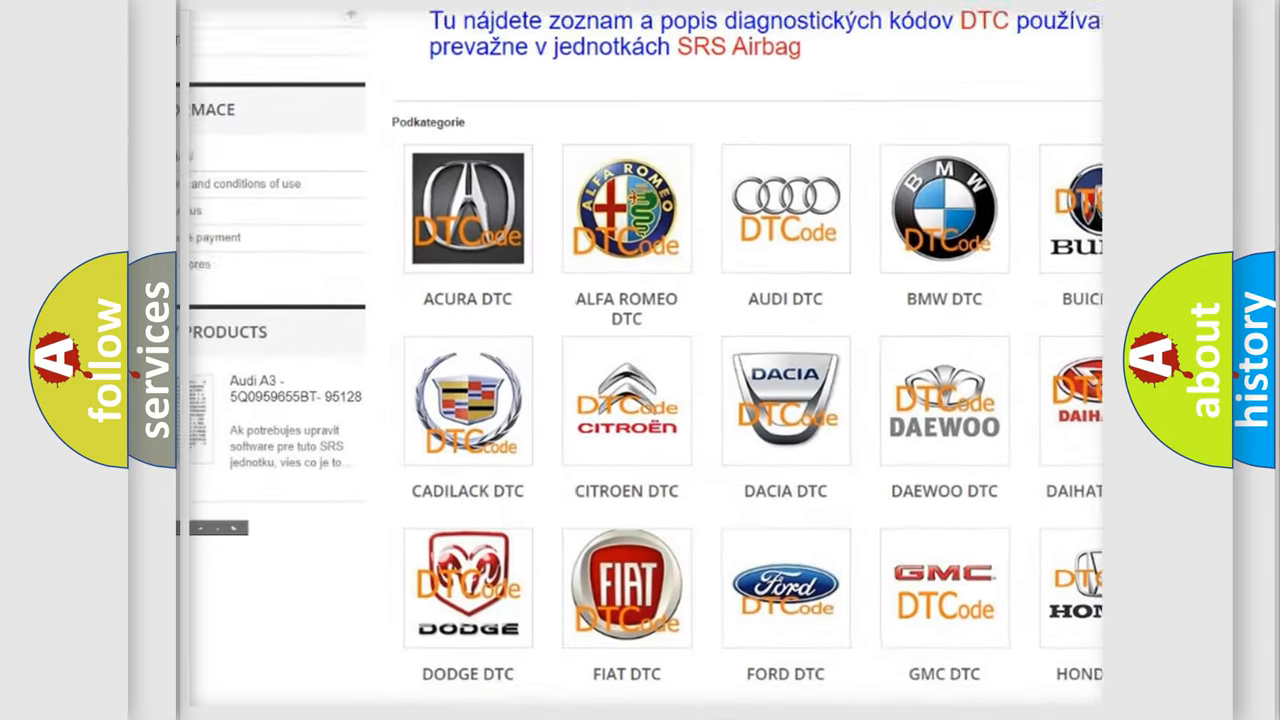
scroll(down, 3)
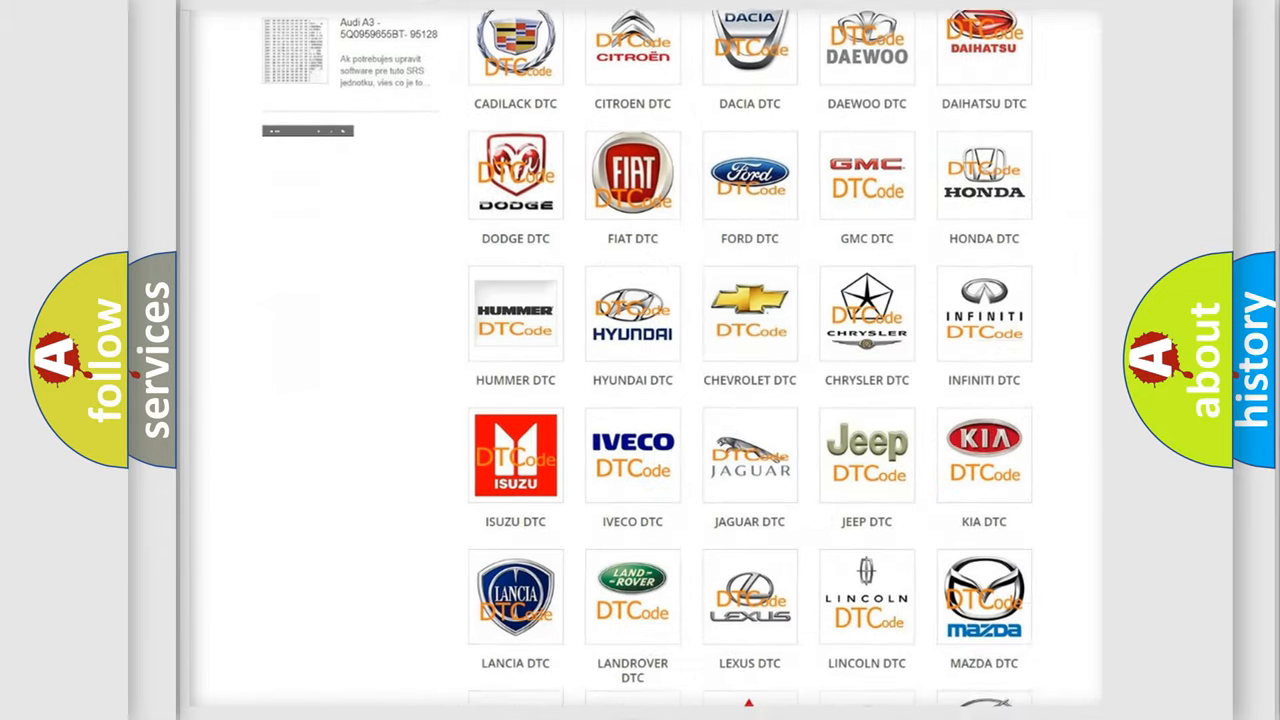
scroll(down, 3)
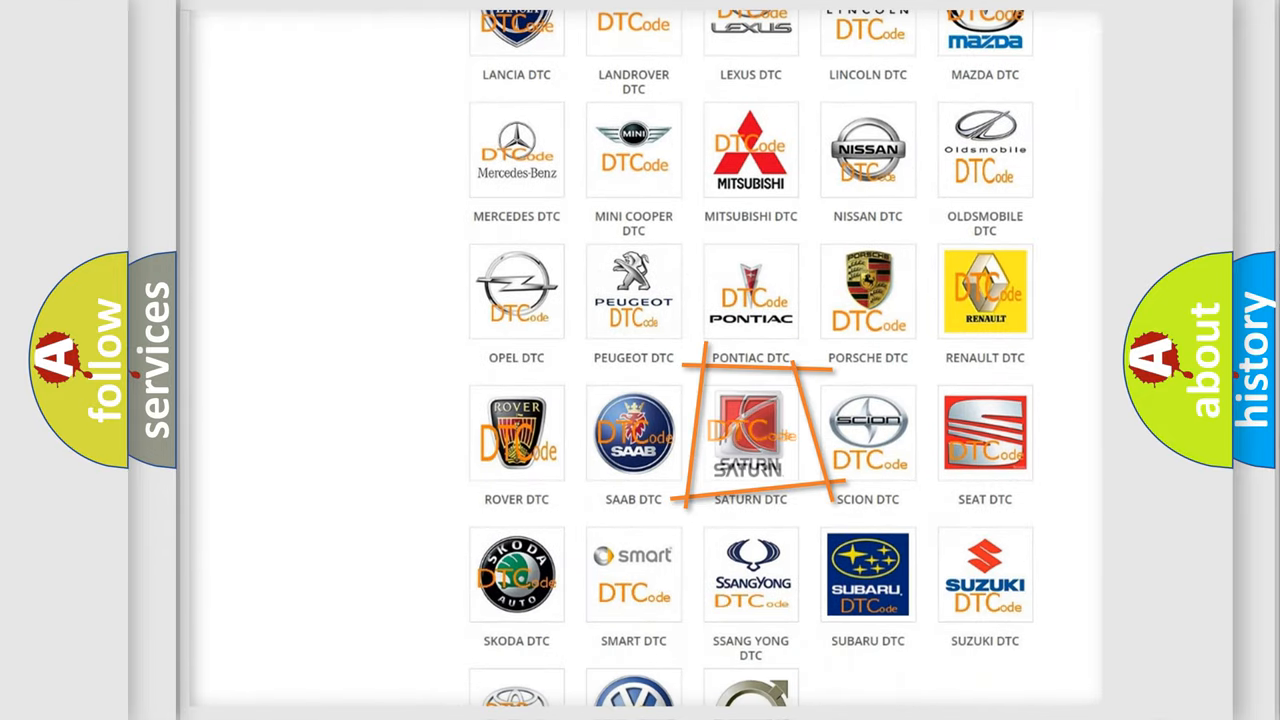
click(750, 431)
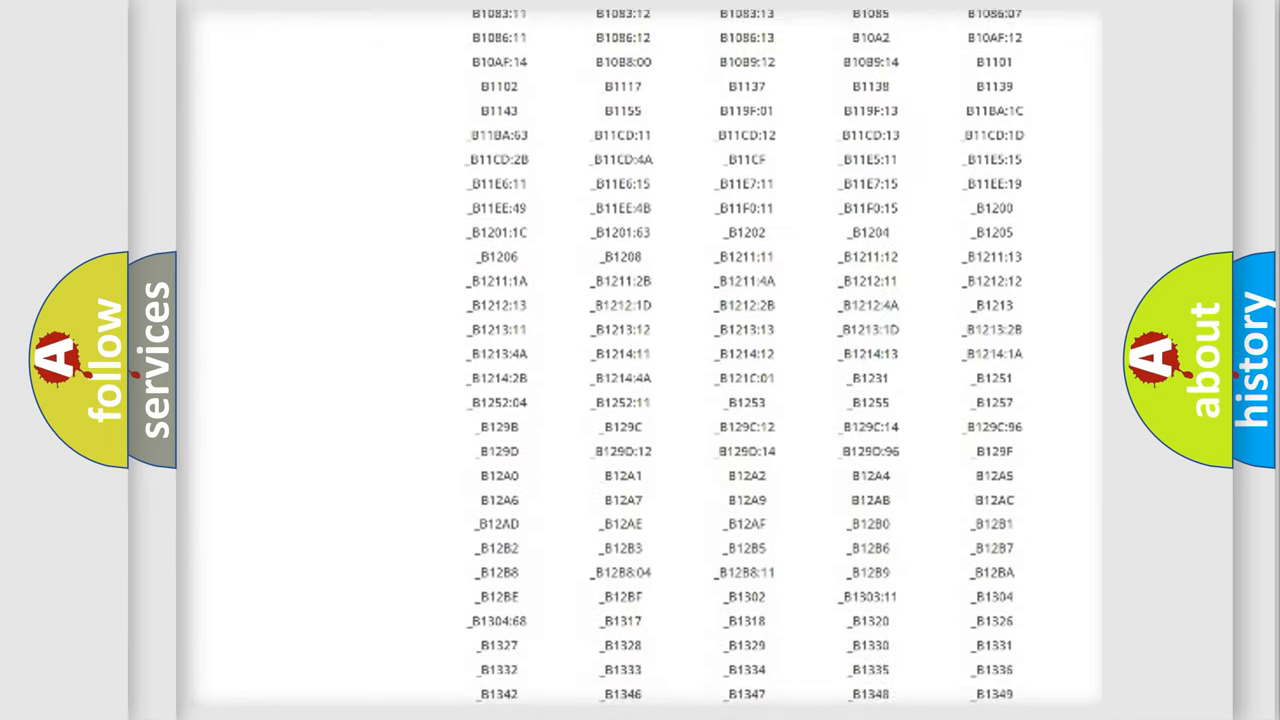
Scroll through the Saturn list of diagnostic trouble codes.
scroll(down, 3)
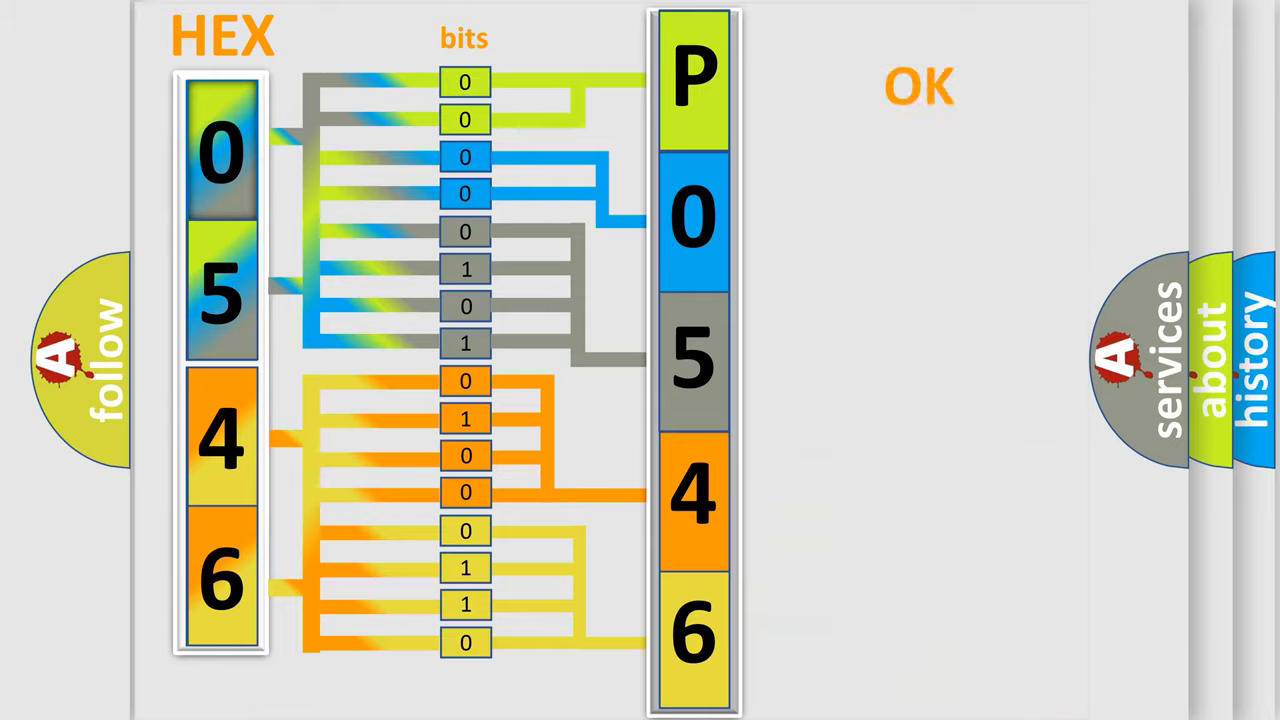
Advance the animation from the hex-to-bits decoding to the Saturn P0546 summary slide.
click(916, 85)
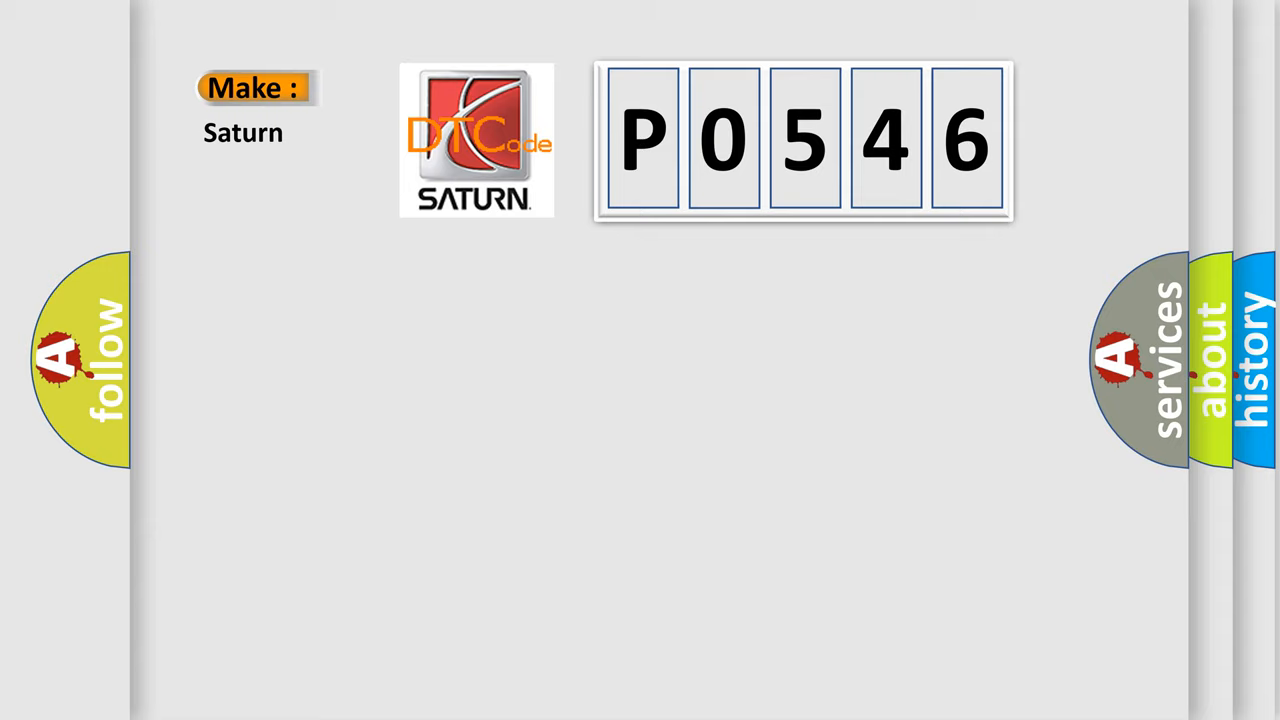